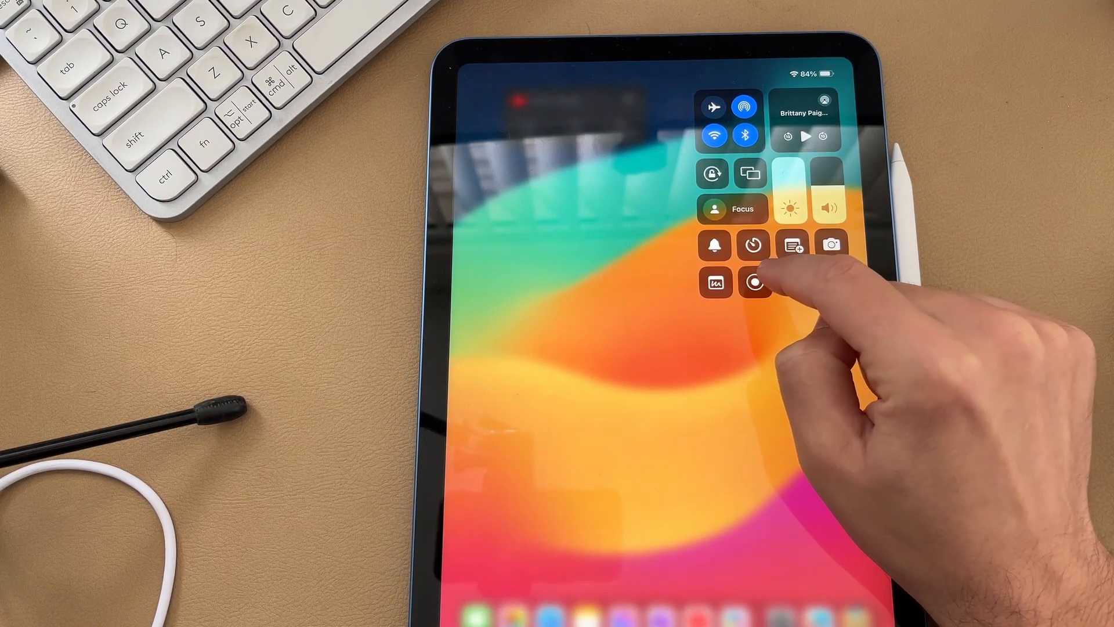
- Long-press the Screen Recording control to reveal its options, saving to Photos with microphone on
{"action": "left_click", "coordinate": [755, 283]}
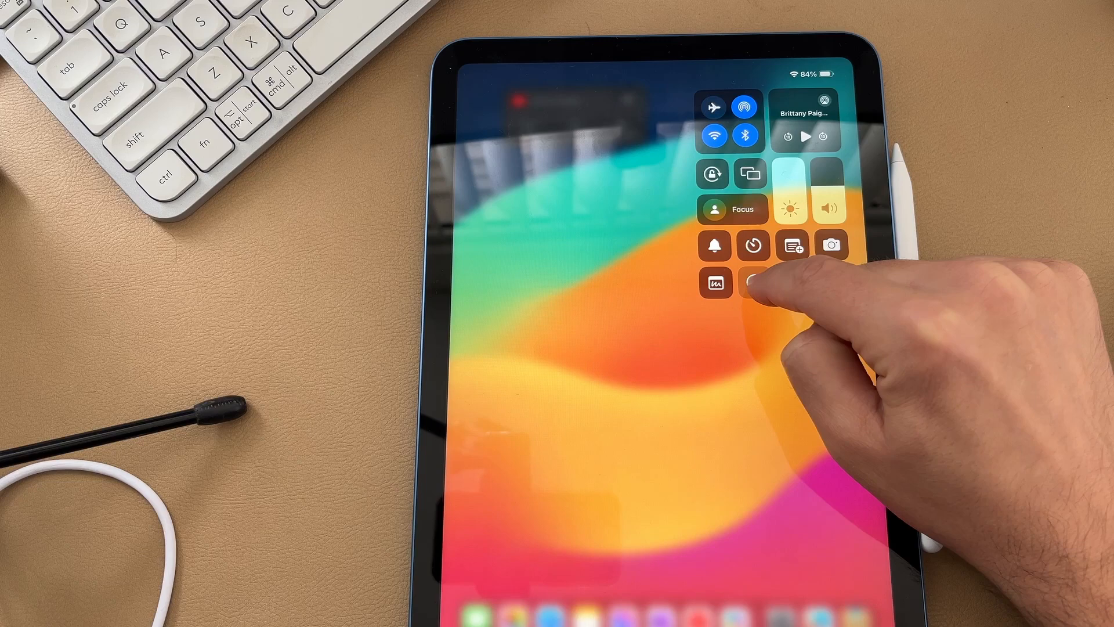
{"action": "left_click", "coordinate": [753, 283]}
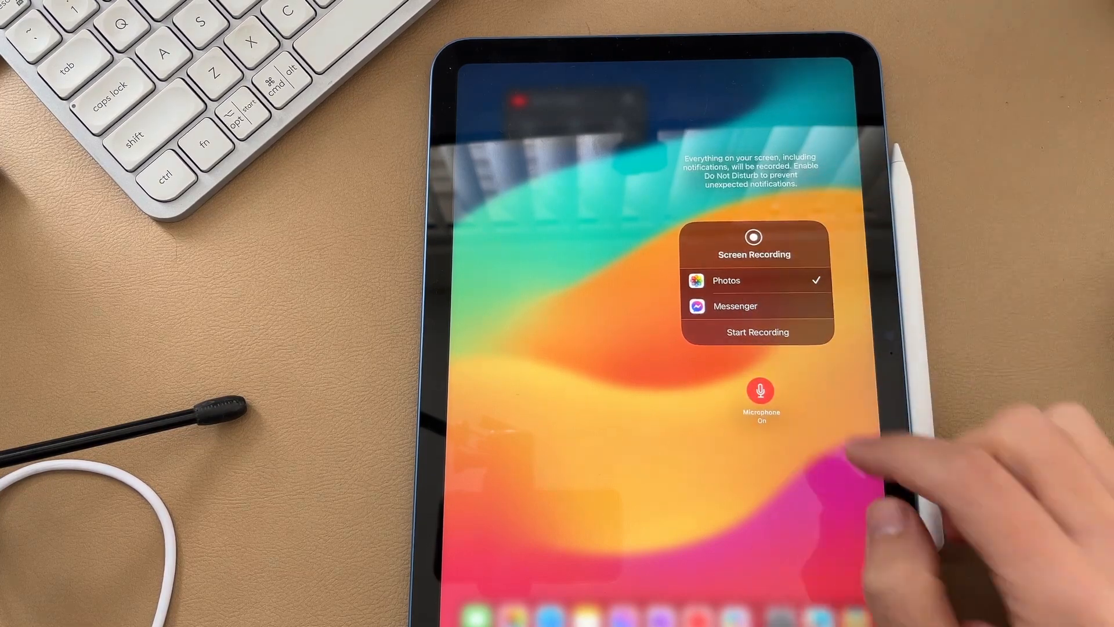
- Turn the screen recording microphone off and return to the main Control Centre controls
{"action": "left_click", "coordinate": [762, 391]}
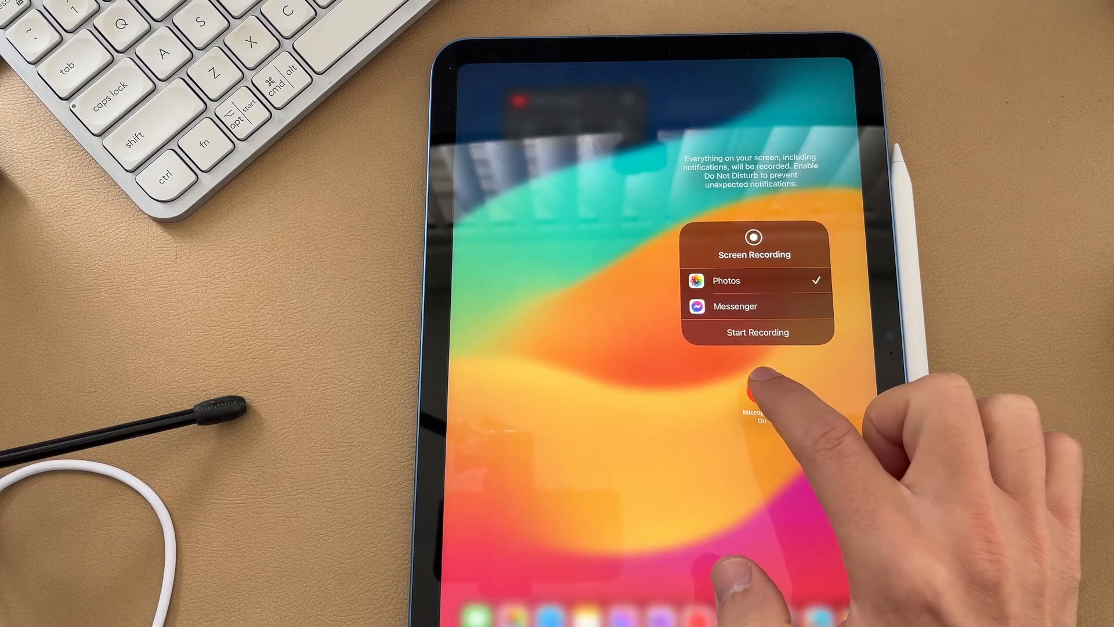
{"action": "left_click", "coordinate": [761, 391]}
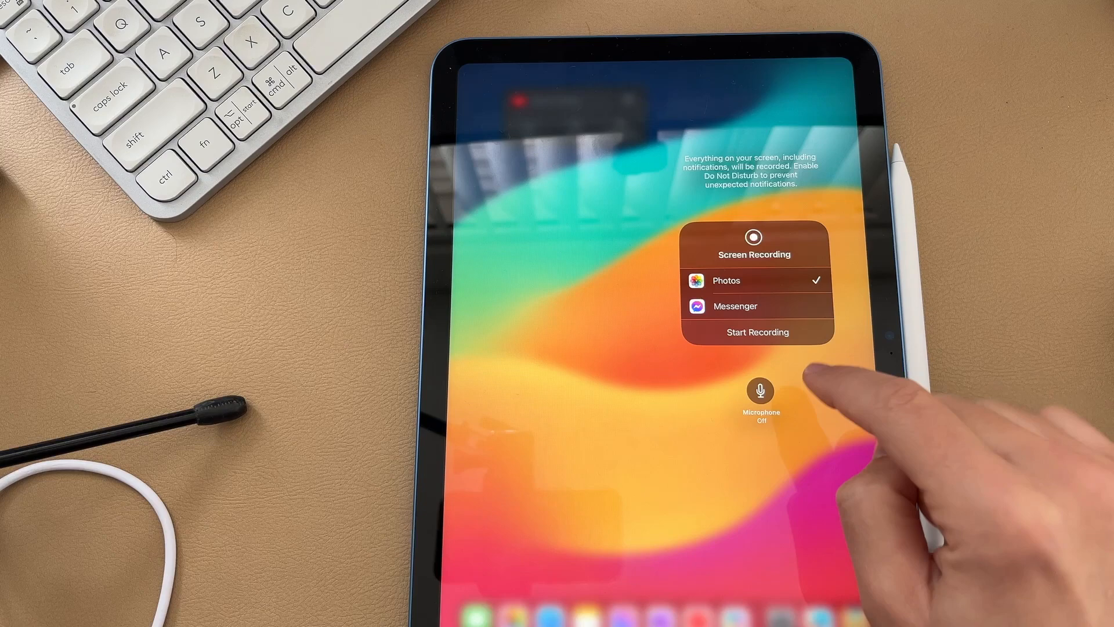
{"action": "left_click", "coordinate": [760, 391]}
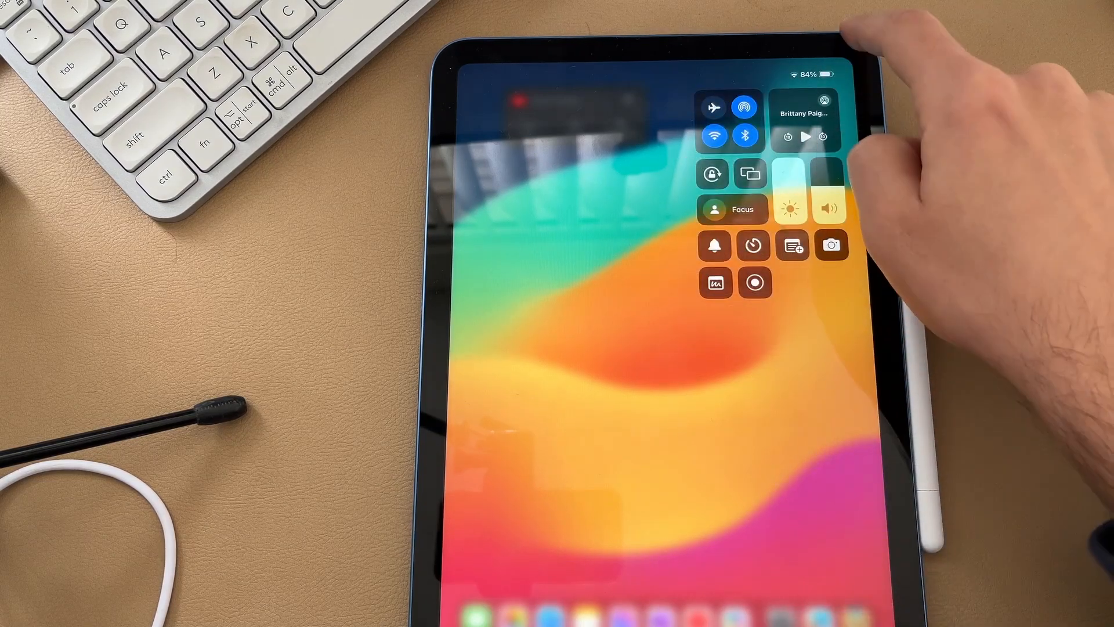
- Start a screen recording from Control Centre, then stop it so it saves to Photos
{"action": "left_click", "coordinate": [756, 282]}
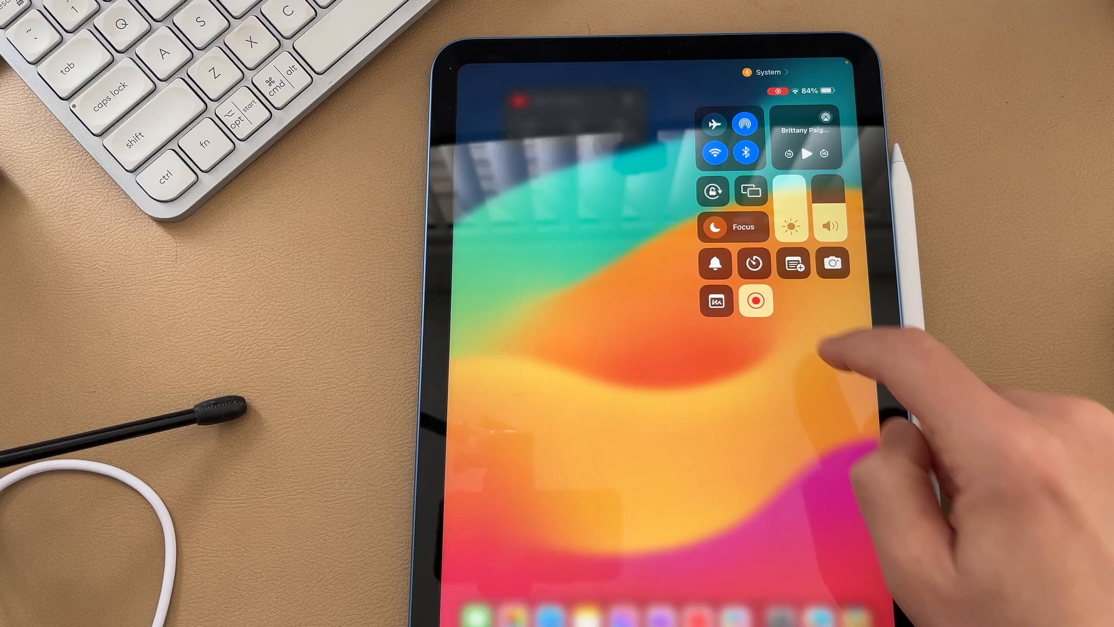
{"action": "left_click", "coordinate": [755, 300]}
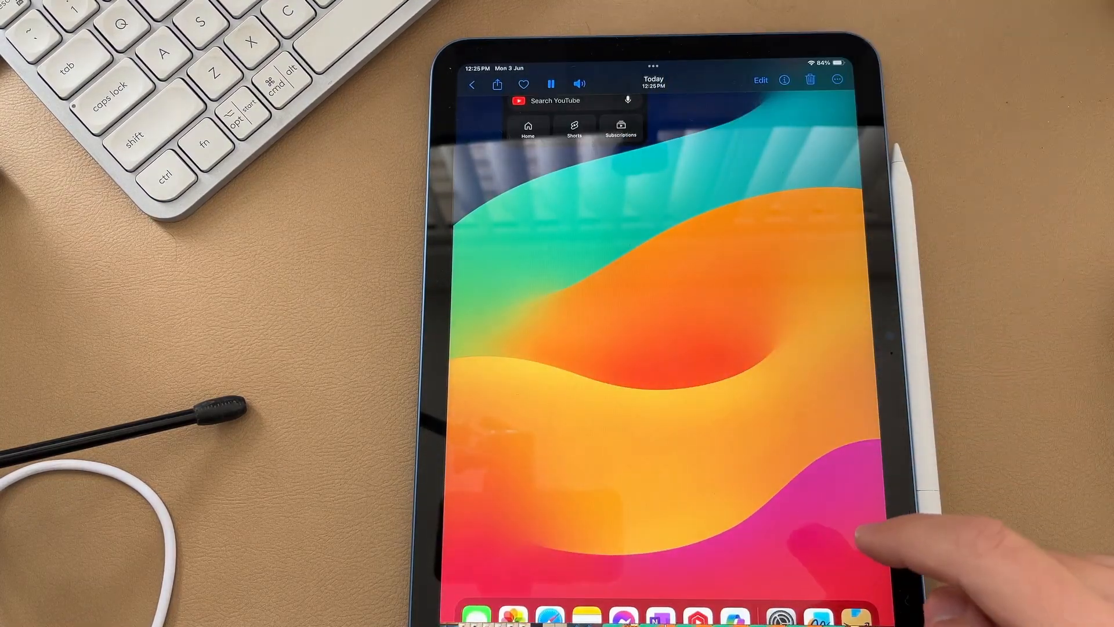
- Play back the saved screen recording in Photos
{"action": "left_click", "coordinate": [550, 83]}
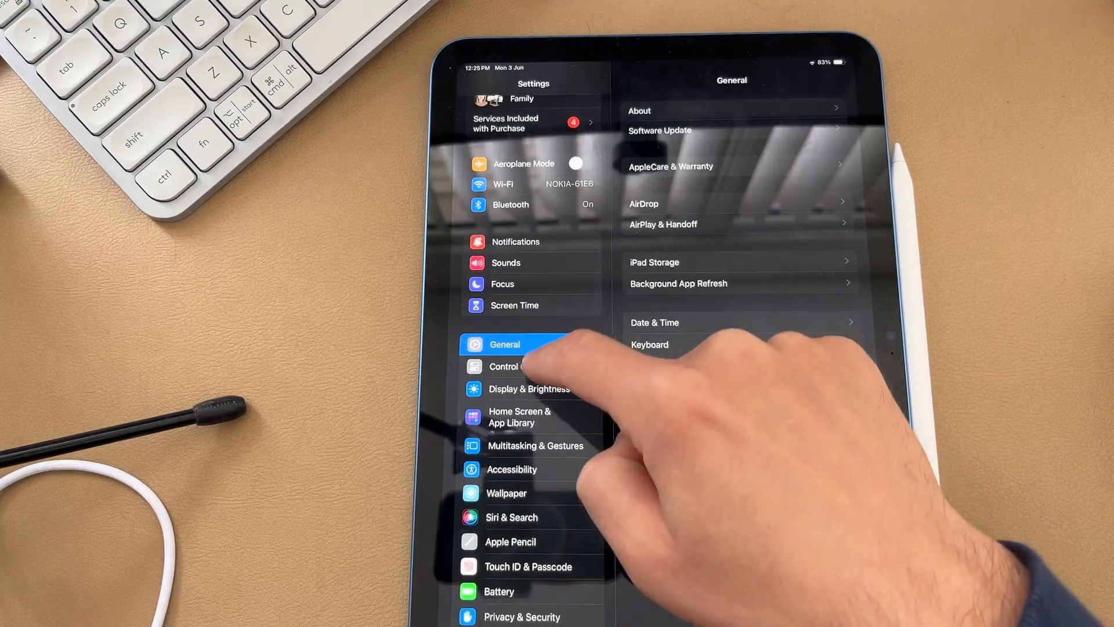
- In Settings > Control Centre, remove Screen Recording from the included controls
{"action": "left_click", "coordinate": [518, 366]}
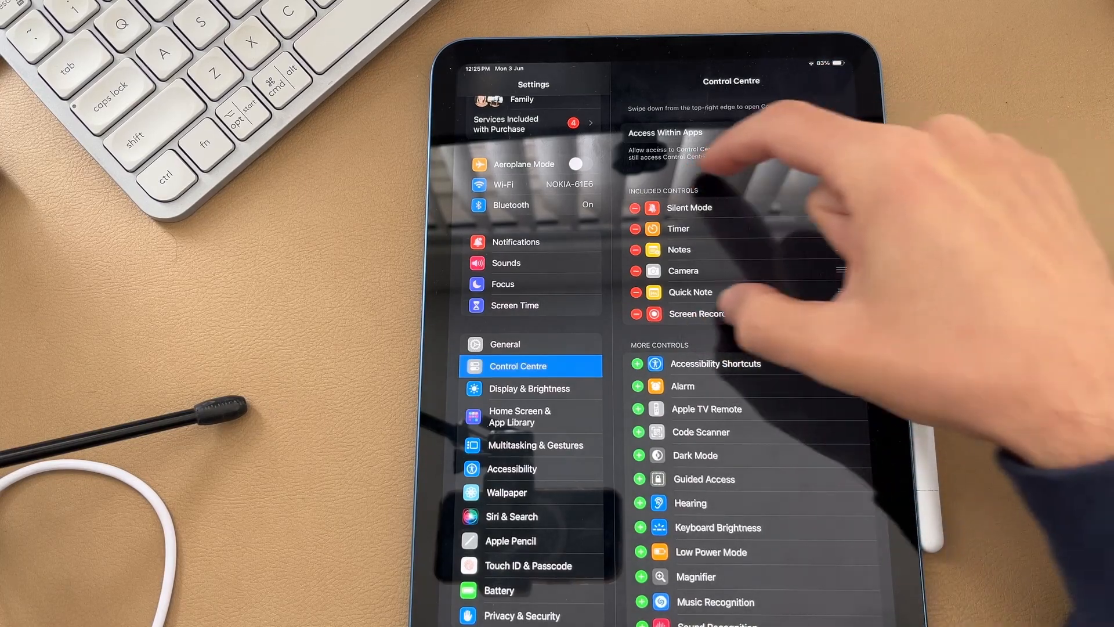
{"action": "left_click", "coordinate": [825, 130]}
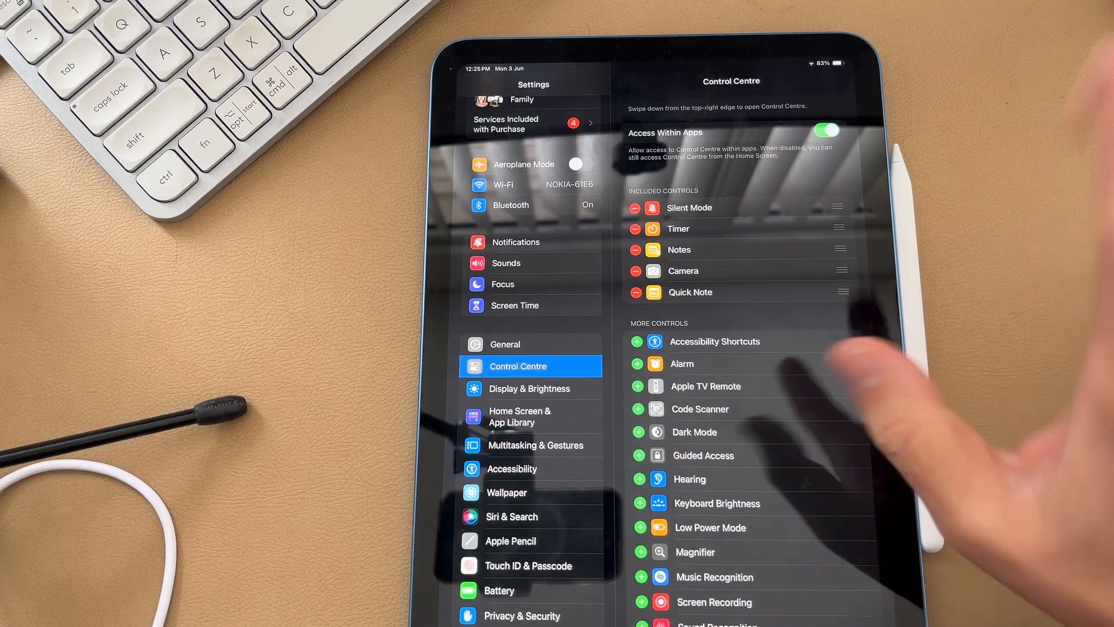
- Scroll to More Controls to re-add Screen Recording and place it above Camera
{"action": "scroll", "scroll_direction": "down", "scroll_amount": 3}
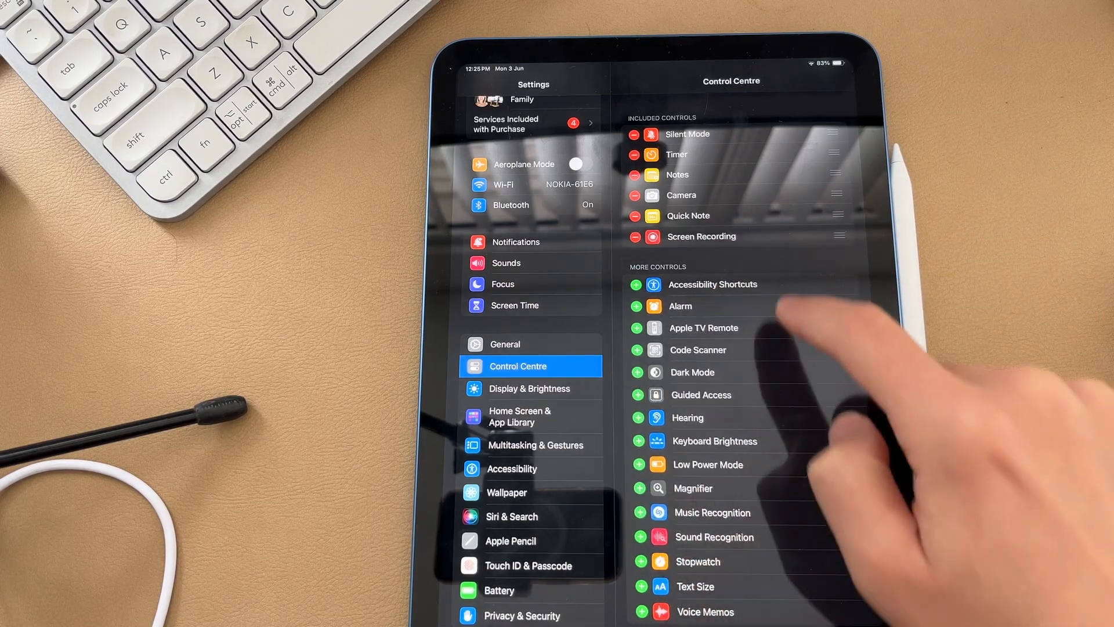
{"action": "scroll", "scroll_direction": "down", "scroll_amount": 3}
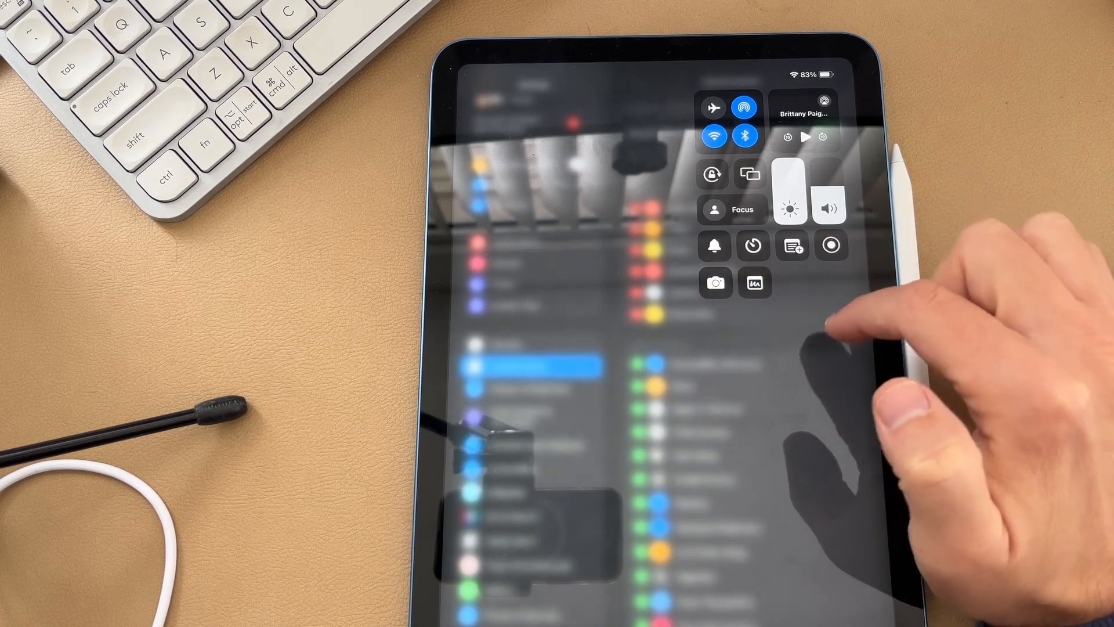
{"action": "mouse_move", "coordinate": [887, 321]}
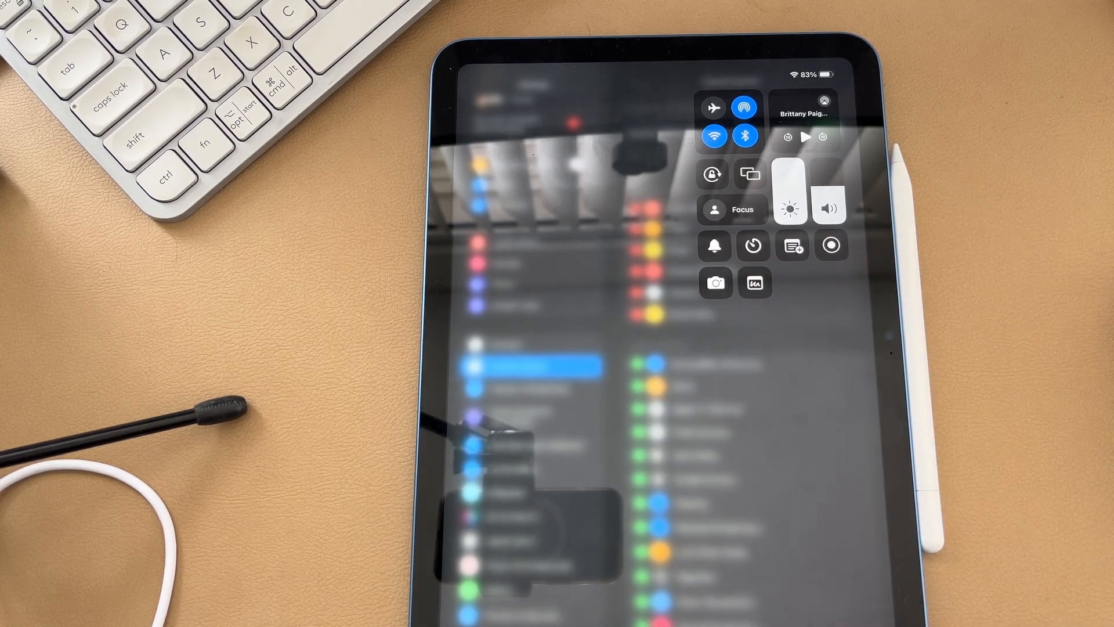